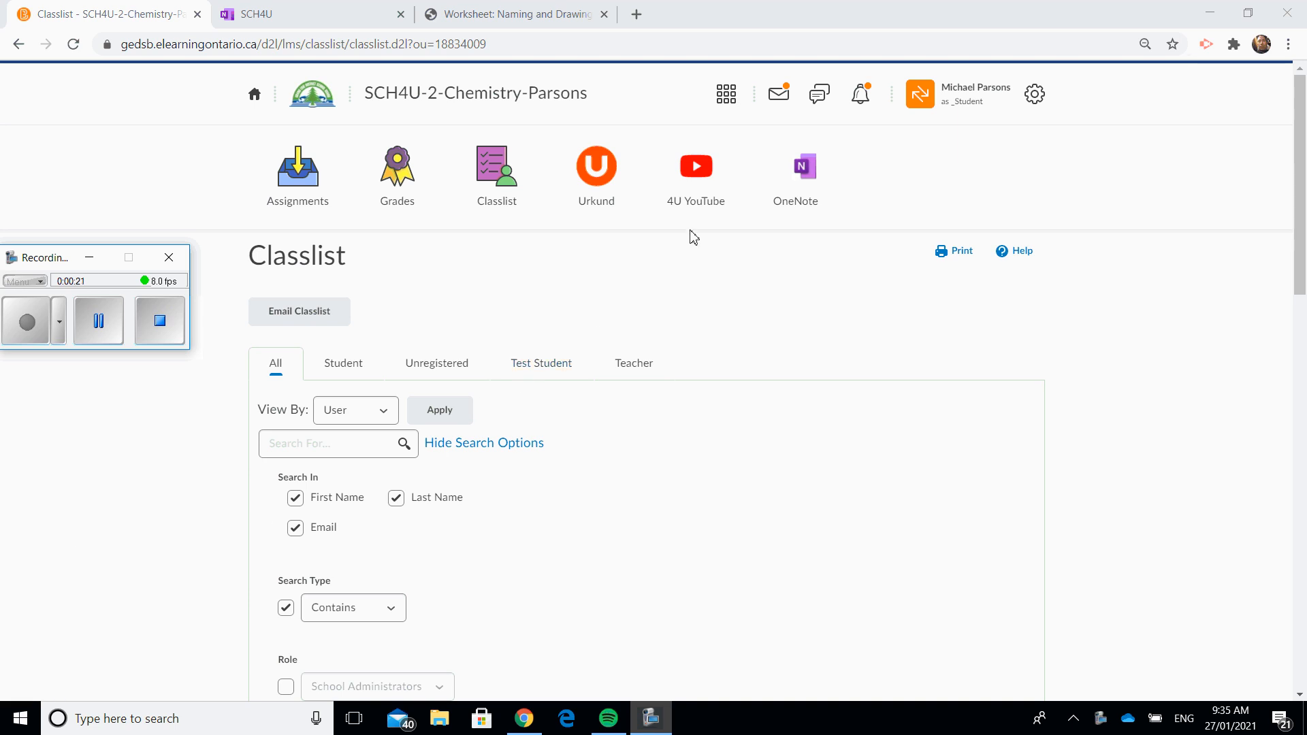
pyautogui.moveTo(696, 166)
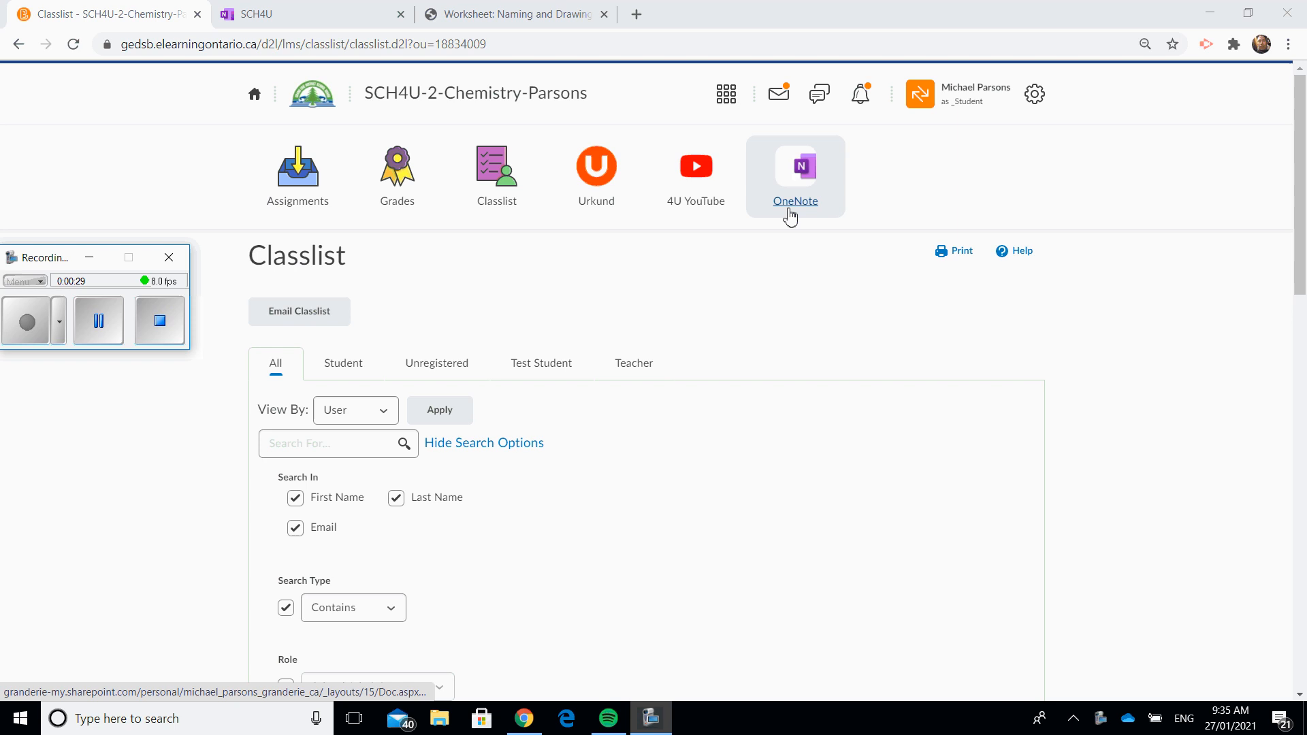
pyautogui.moveTo(795, 201)
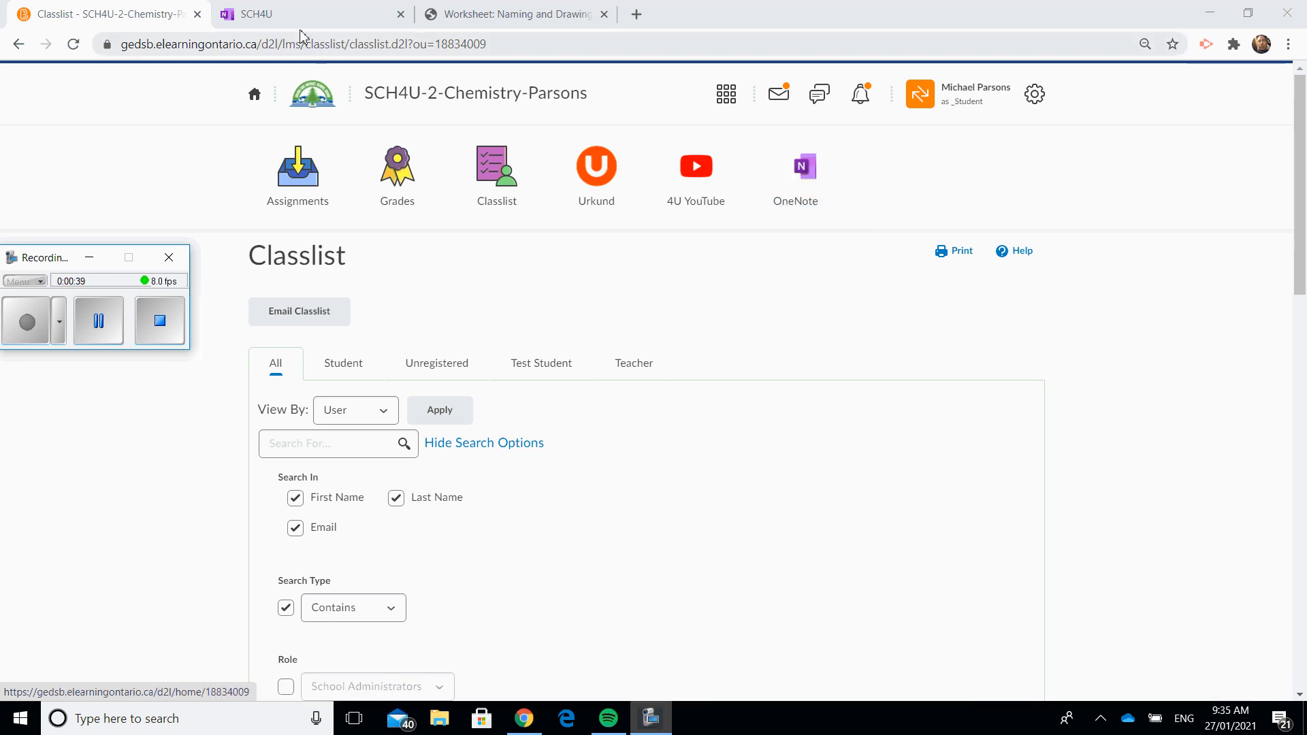
# Review the SCH4U notebook's hydrocarbons notes and bring up the Naming and Drawing Alkanes worksheet.
pyautogui.click(291, 13)
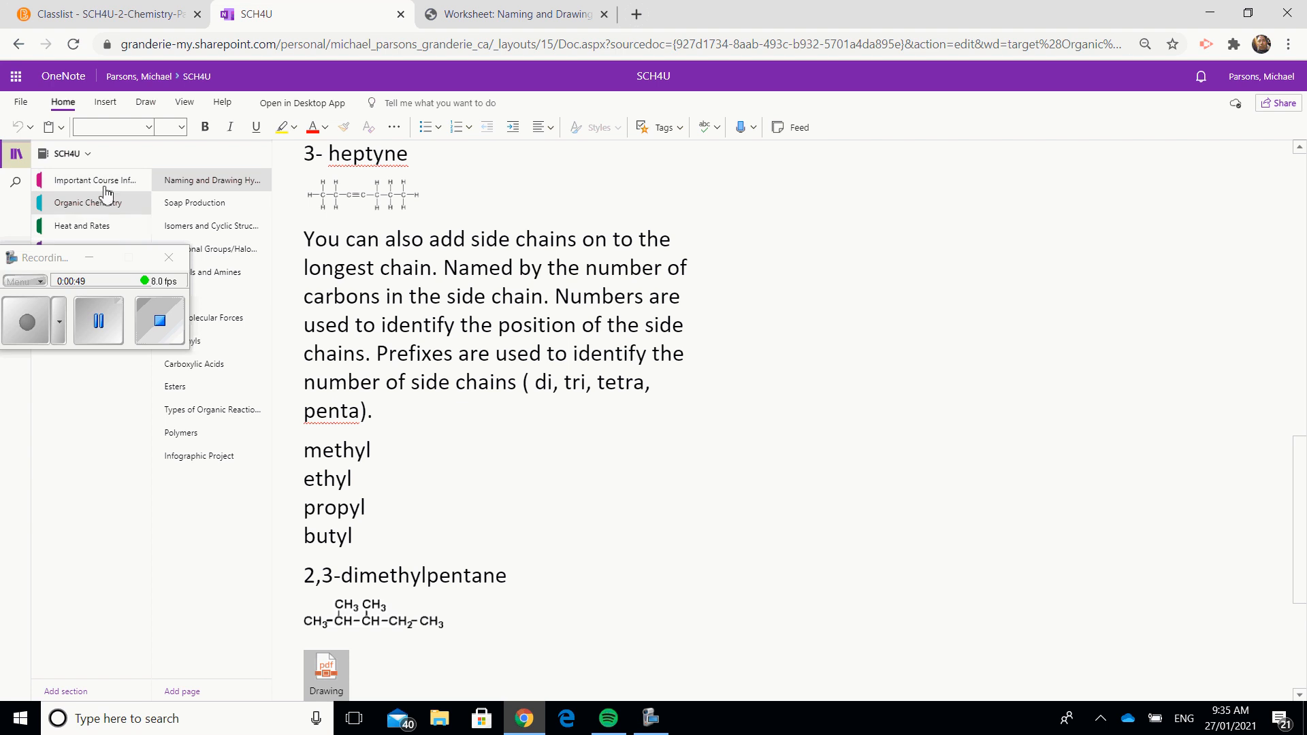
pyautogui.moveTo(106, 231)
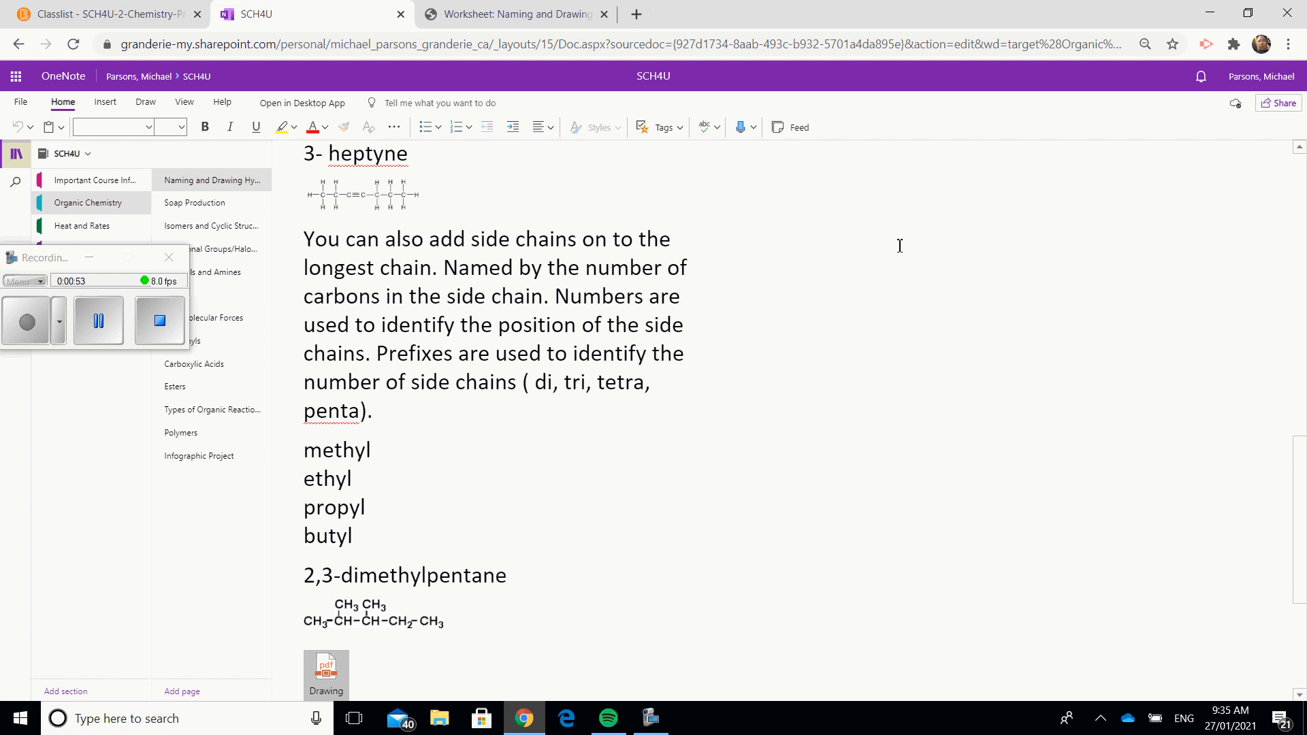
pyautogui.moveTo(1299, 515)
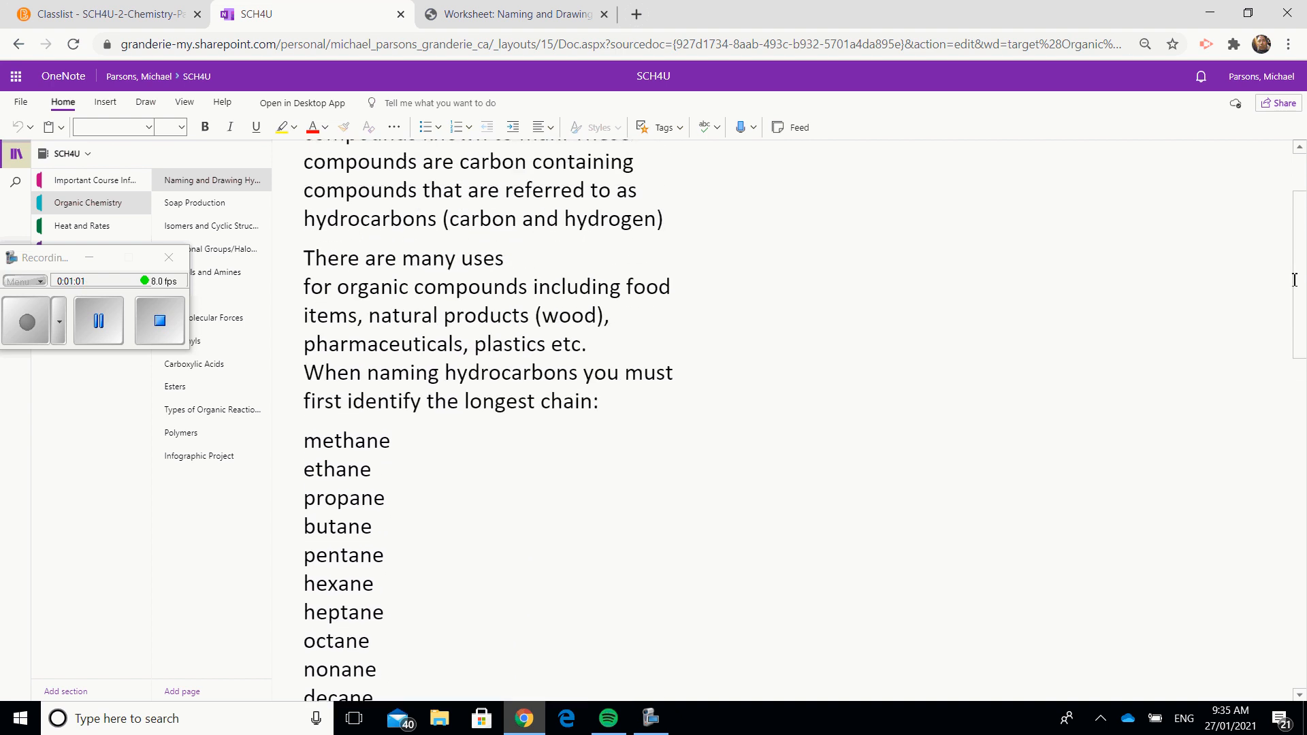
pyautogui.scroll(-3)
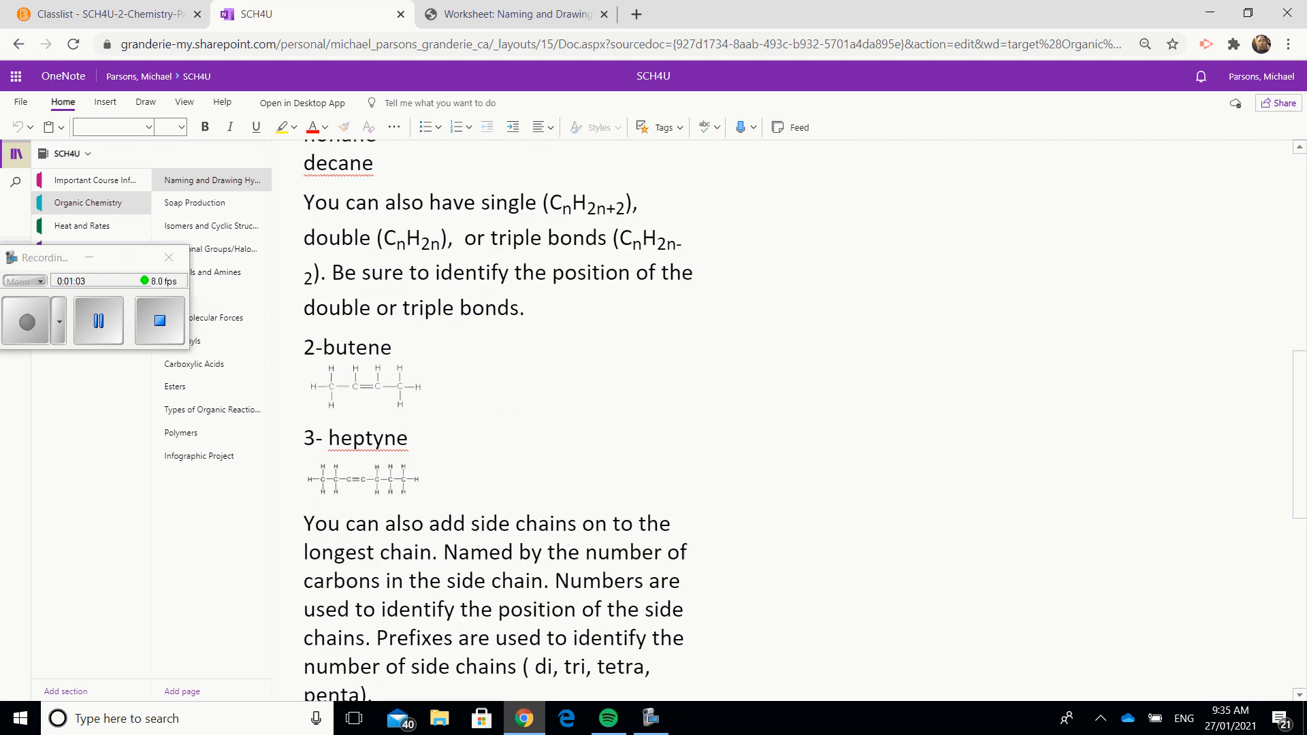
pyautogui.scroll(-3)
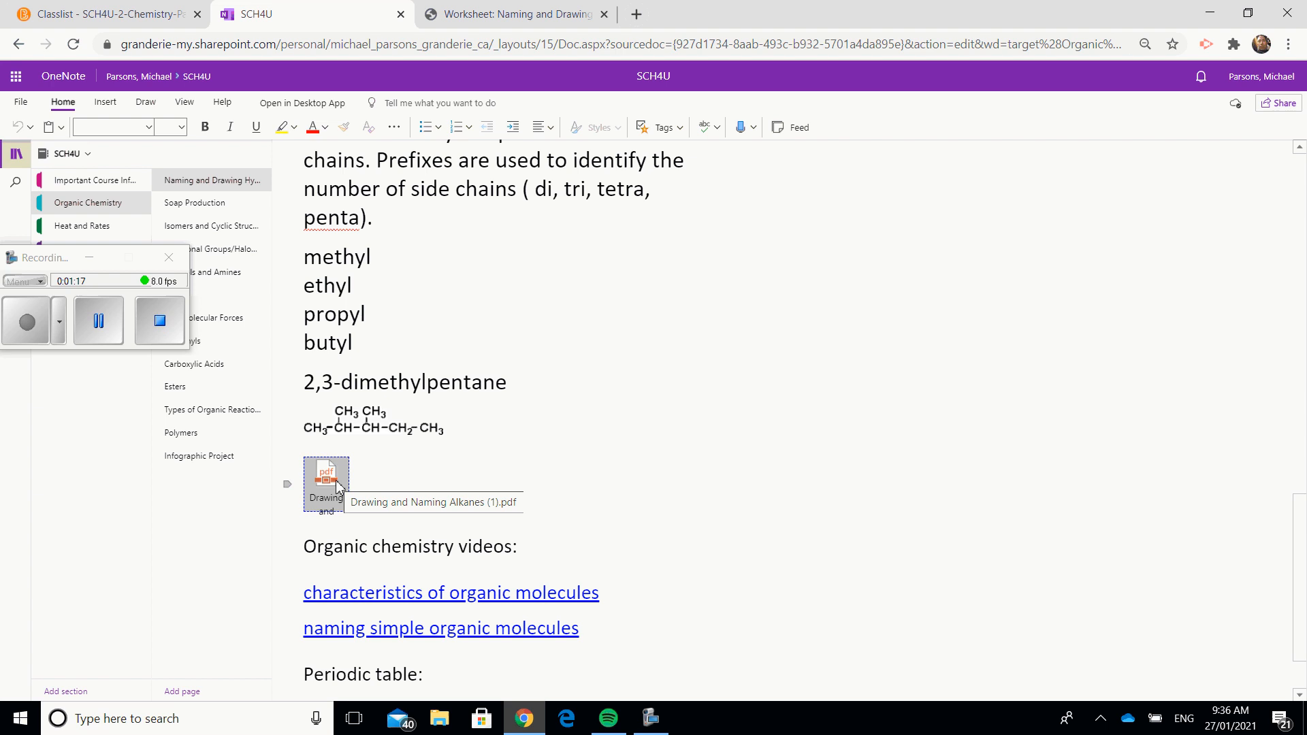
pyautogui.moveTo(440, 603)
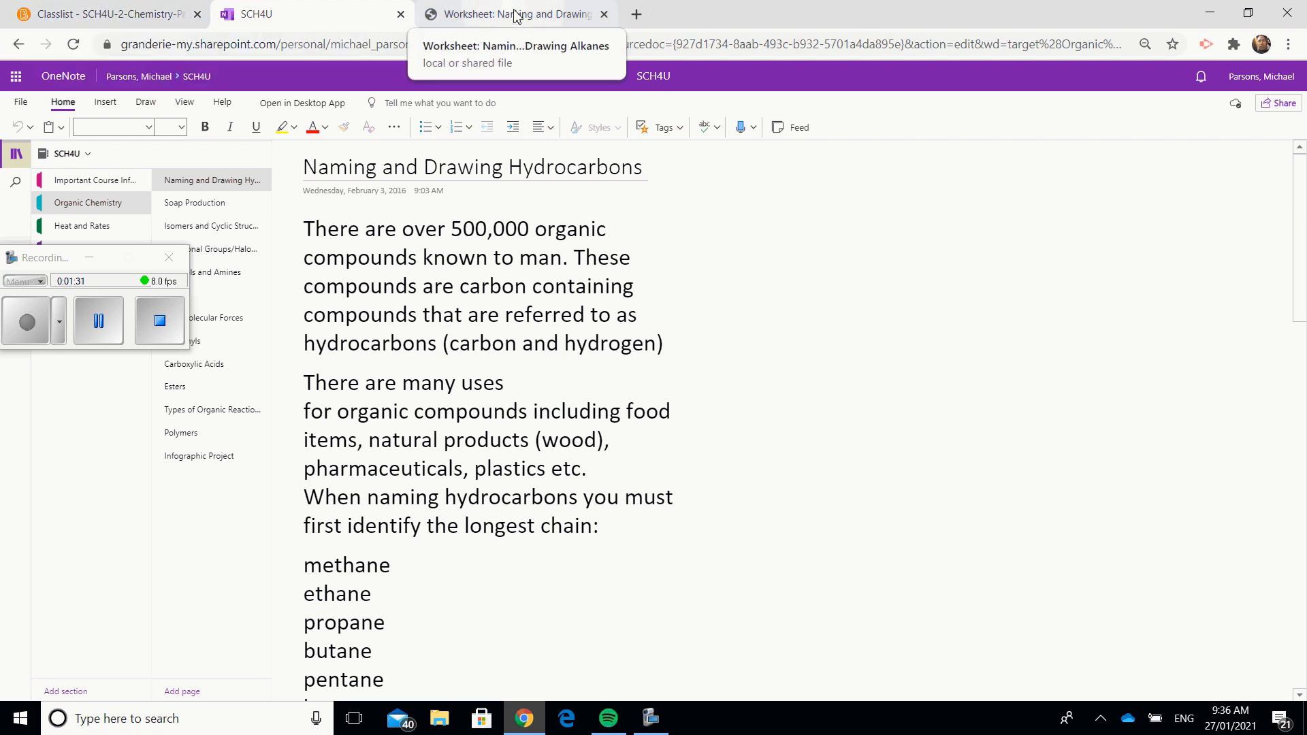
pyautogui.click(514, 13)
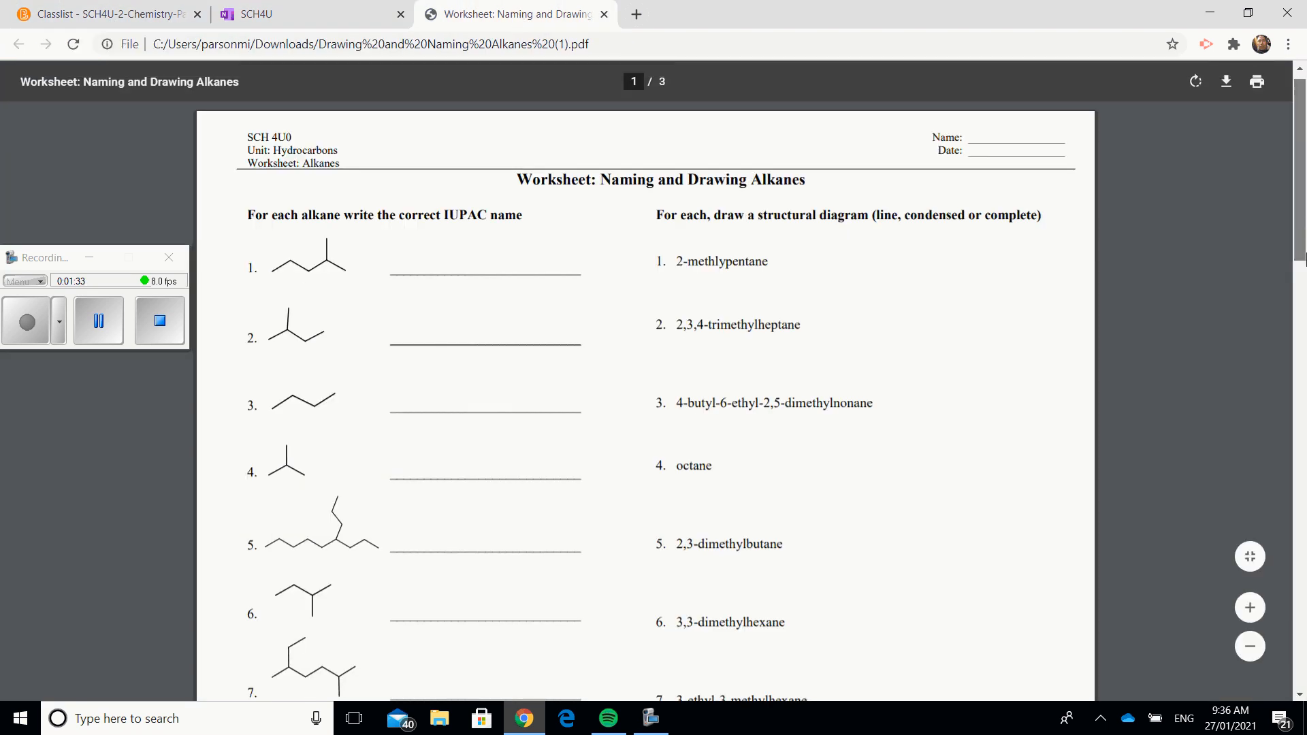
# Look through the alkene and alkyne sections of the worksheet, then return to the Classlist page.
pyautogui.scroll(-3)
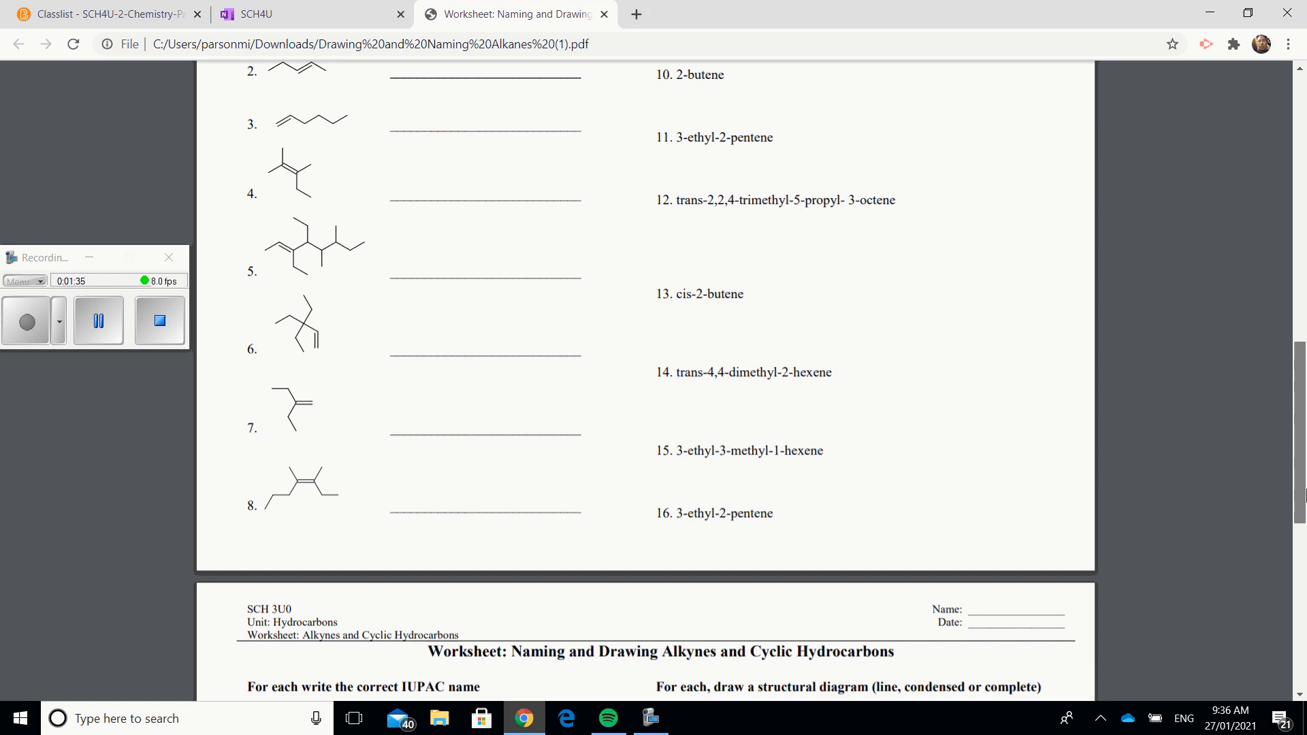
pyautogui.scroll(-3)
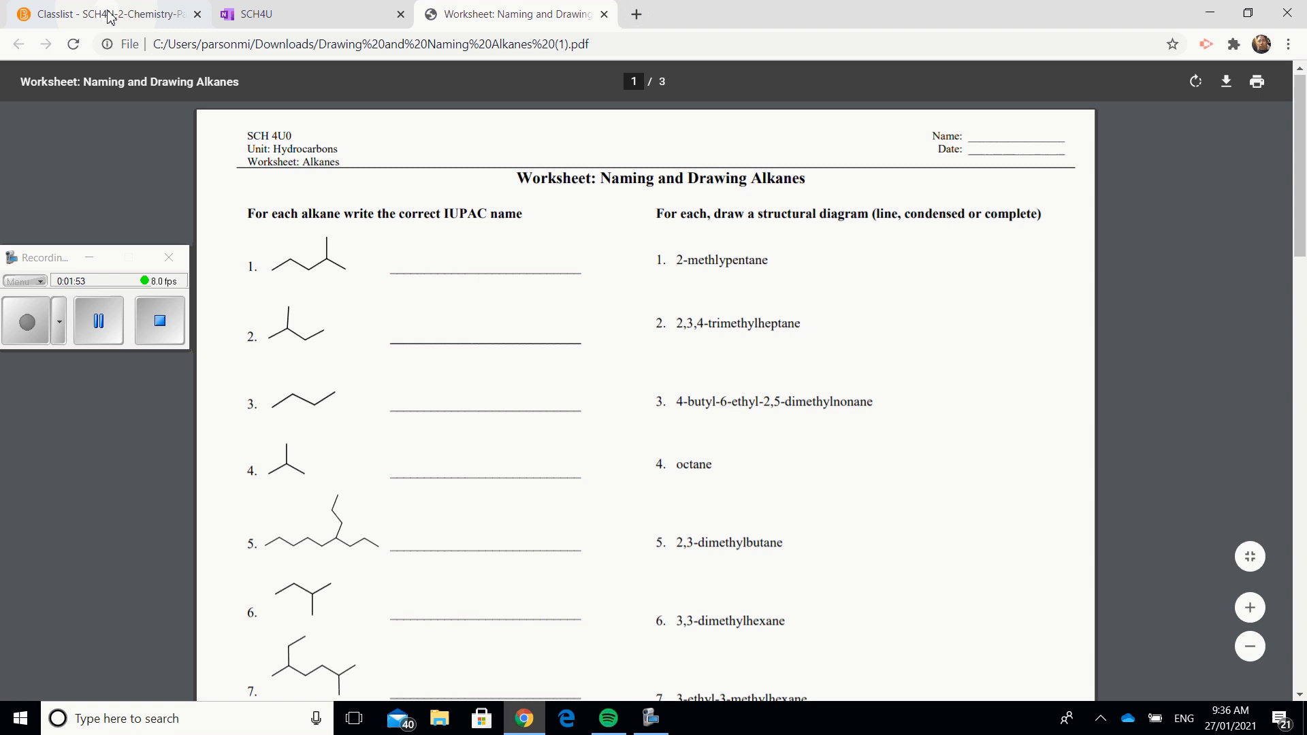
pyautogui.click(99, 14)
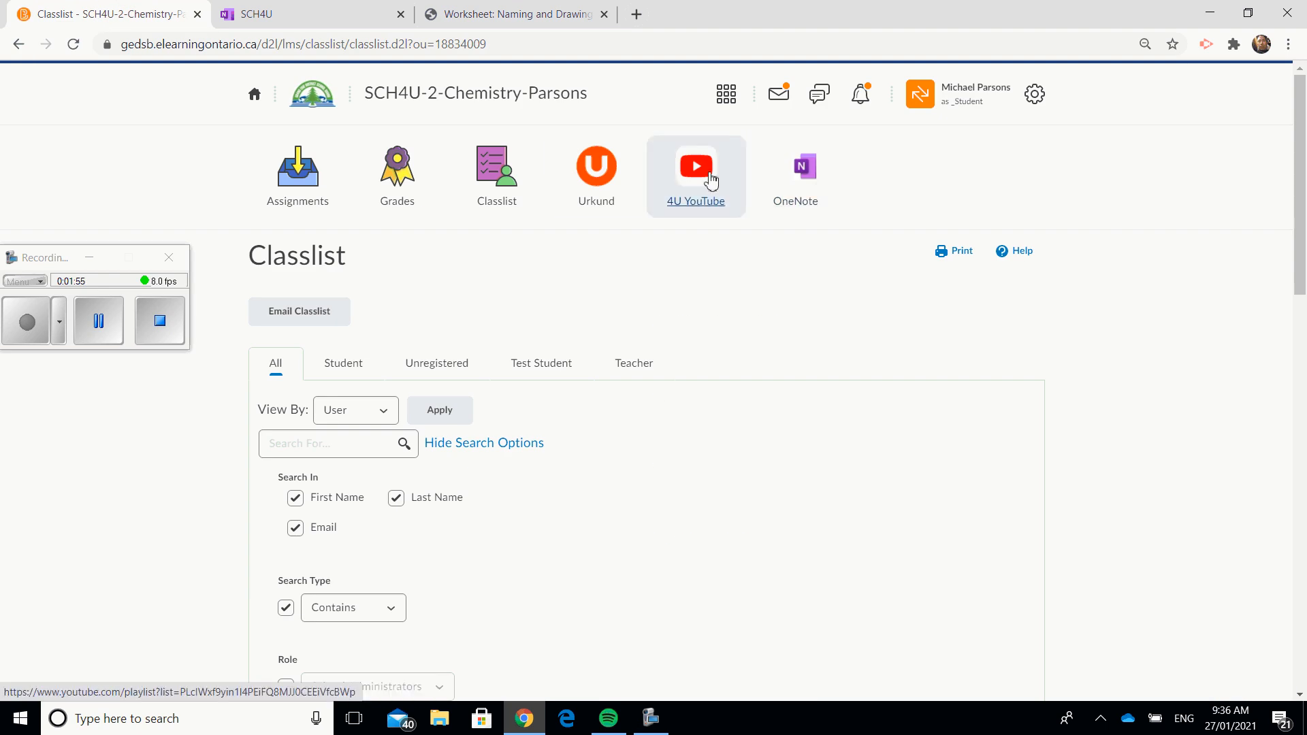
pyautogui.moveTo(708, 179)
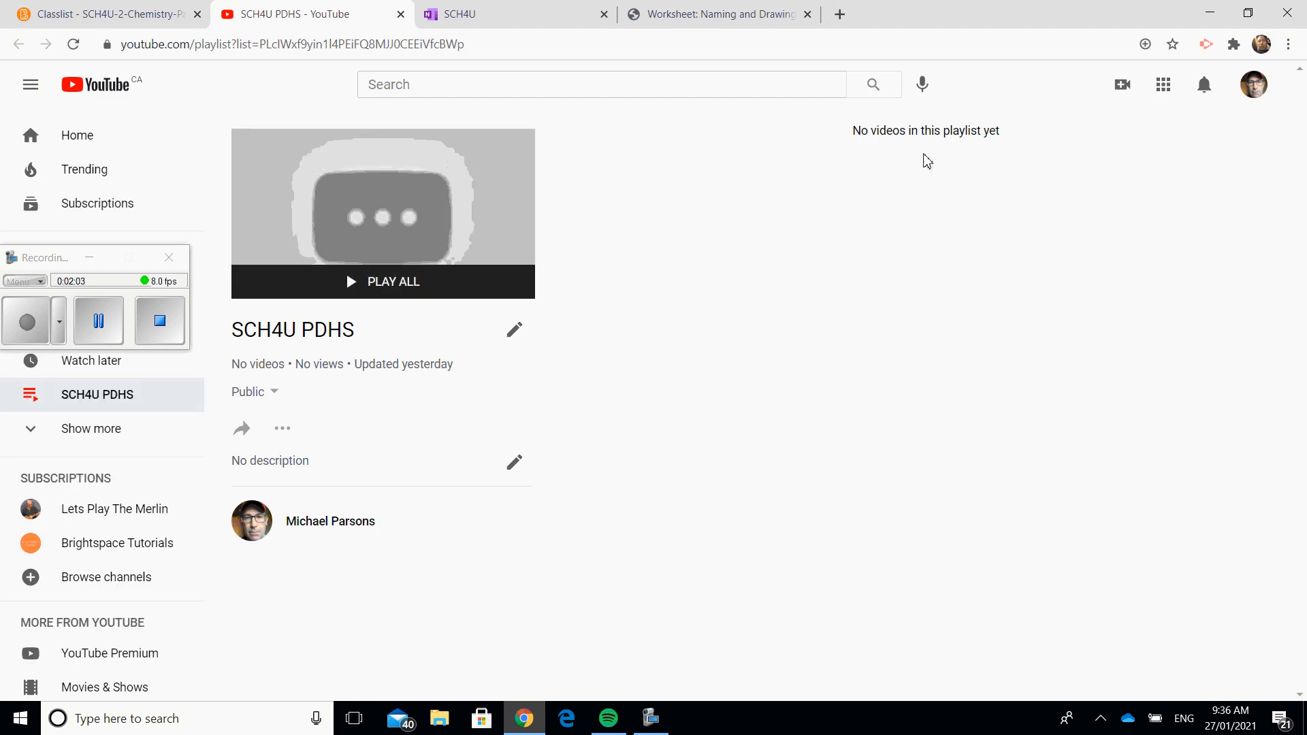
pyautogui.moveTo(936, 206)
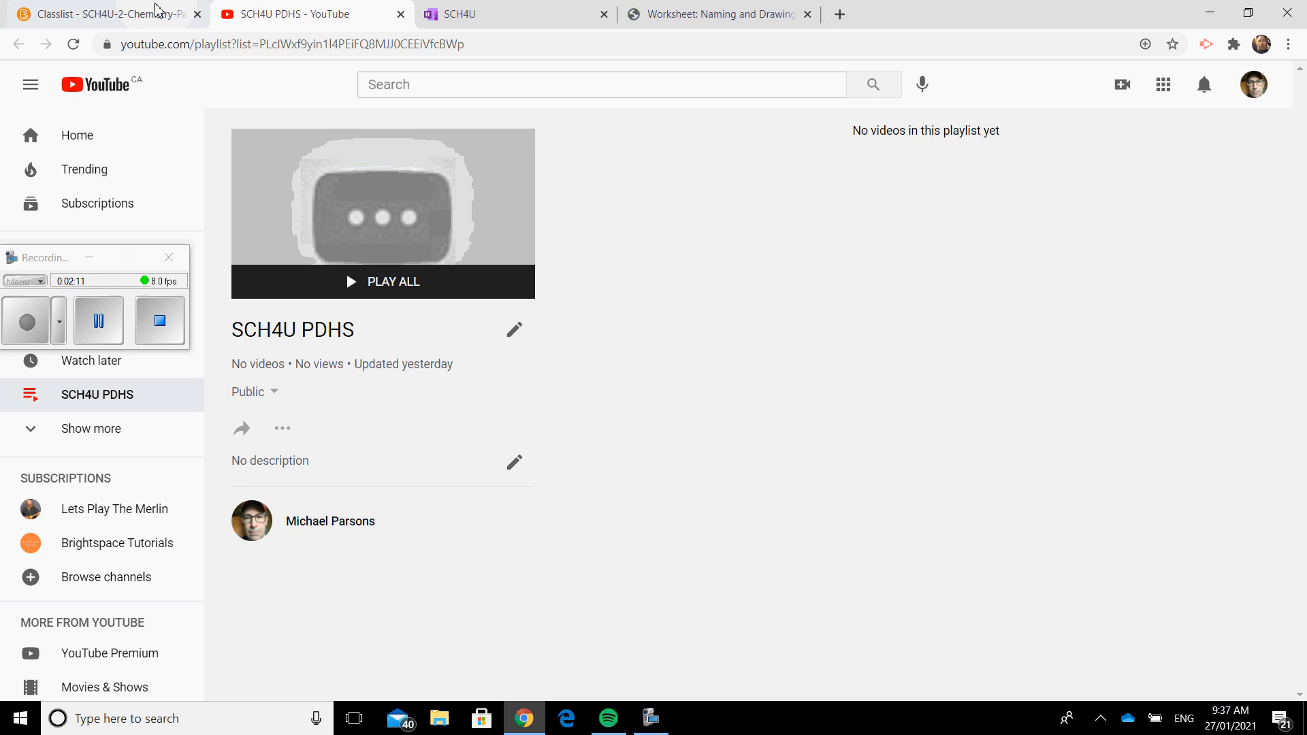
# Return from the empty SCH4U PDHS YouTube playlist to the Brightspace Classlist page.
pyautogui.click(99, 14)
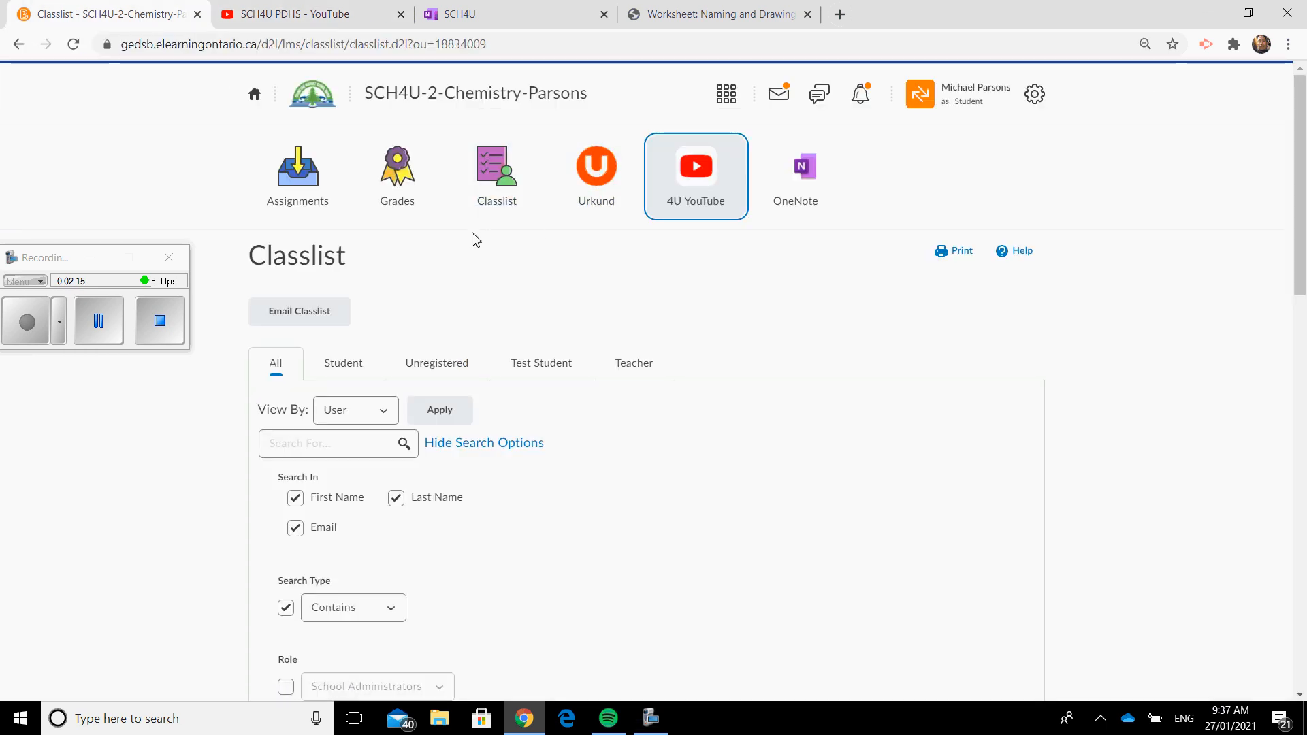
pyautogui.moveTo(596, 176)
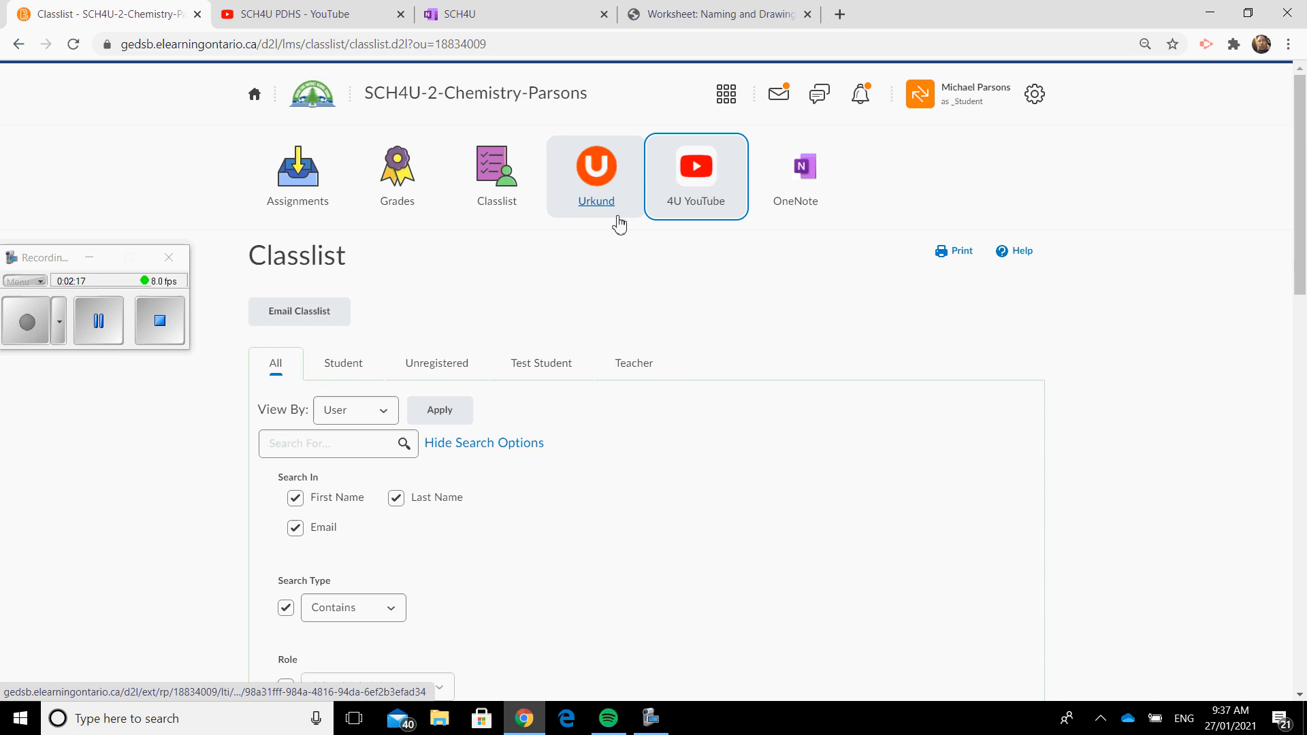
pyautogui.moveTo(596, 200)
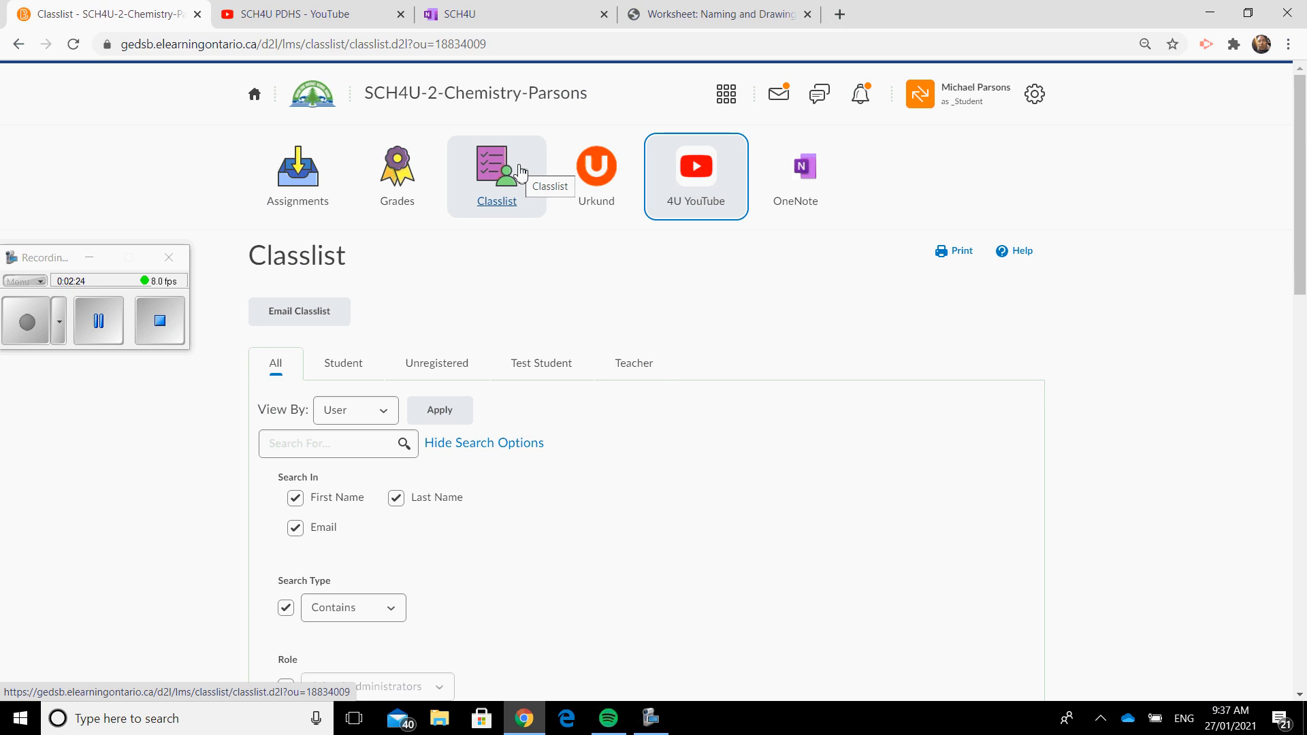
# View the course Classlist roster of enrolled students and come back to the top.
pyautogui.click(496, 176)
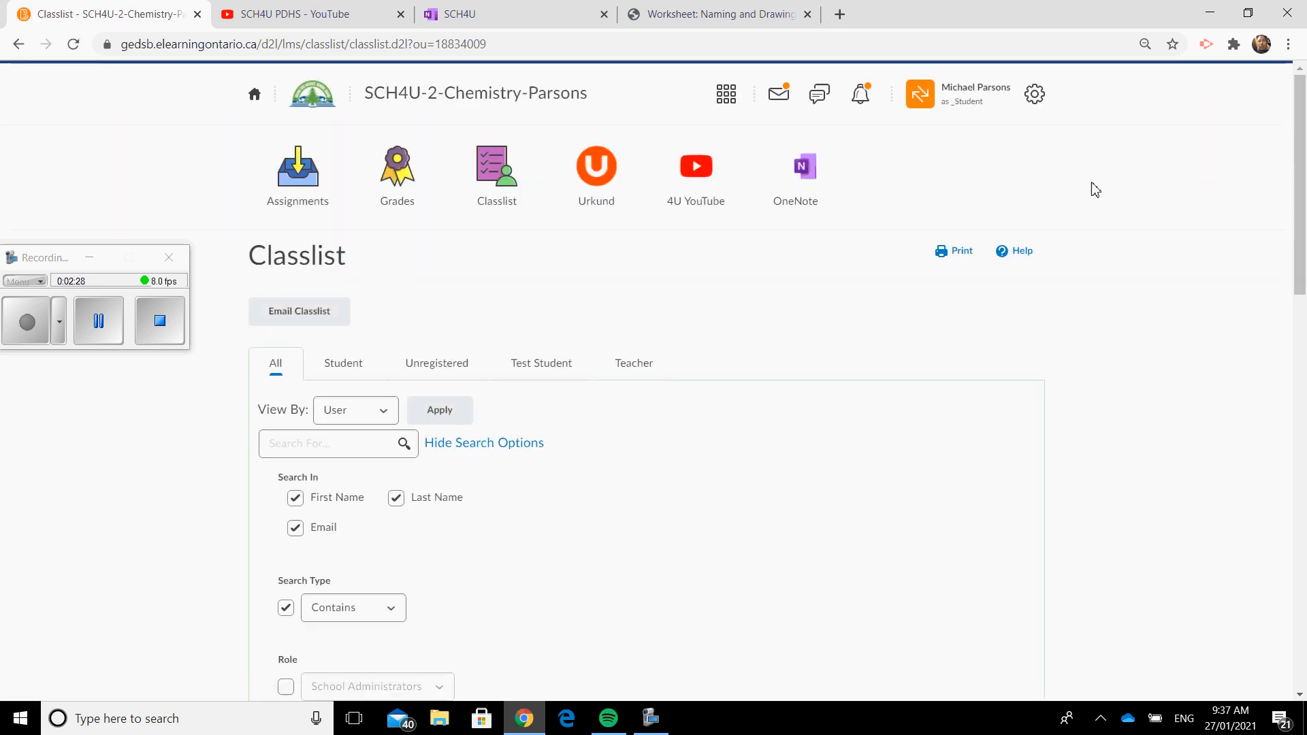
pyautogui.scroll(-3)
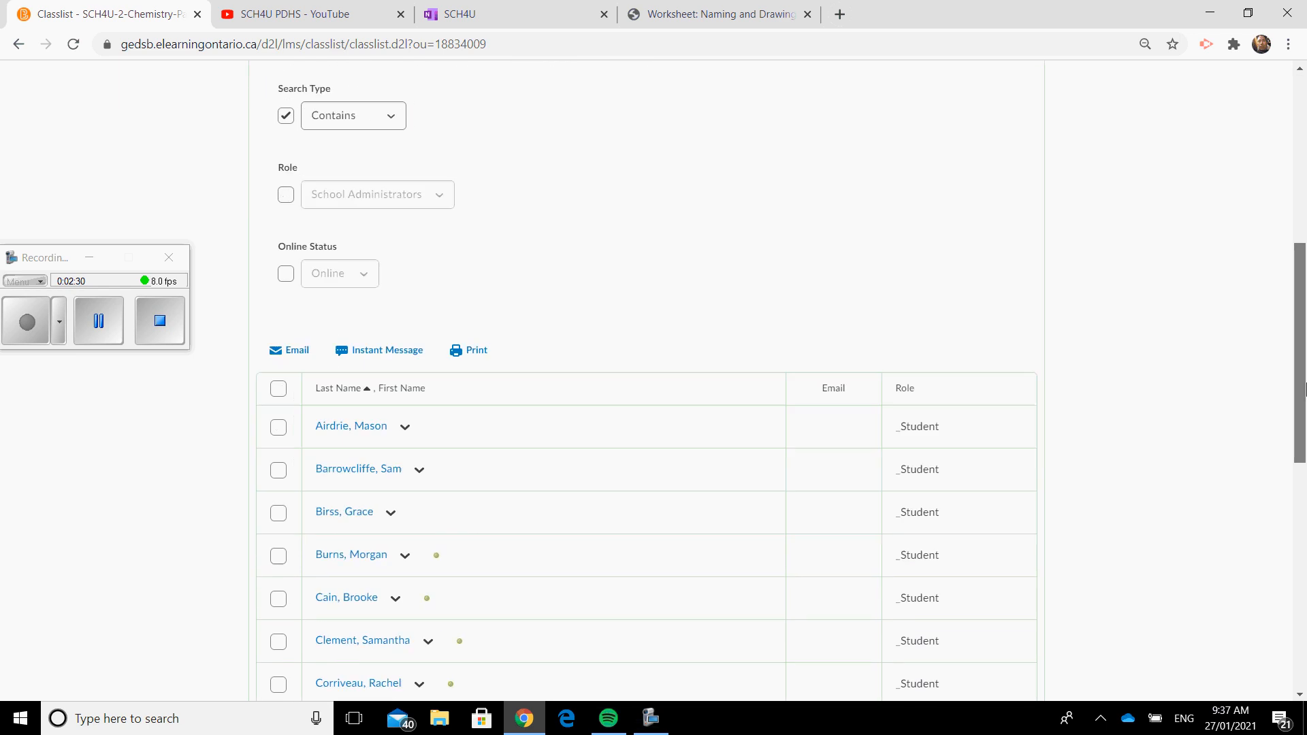
pyautogui.scroll(3)
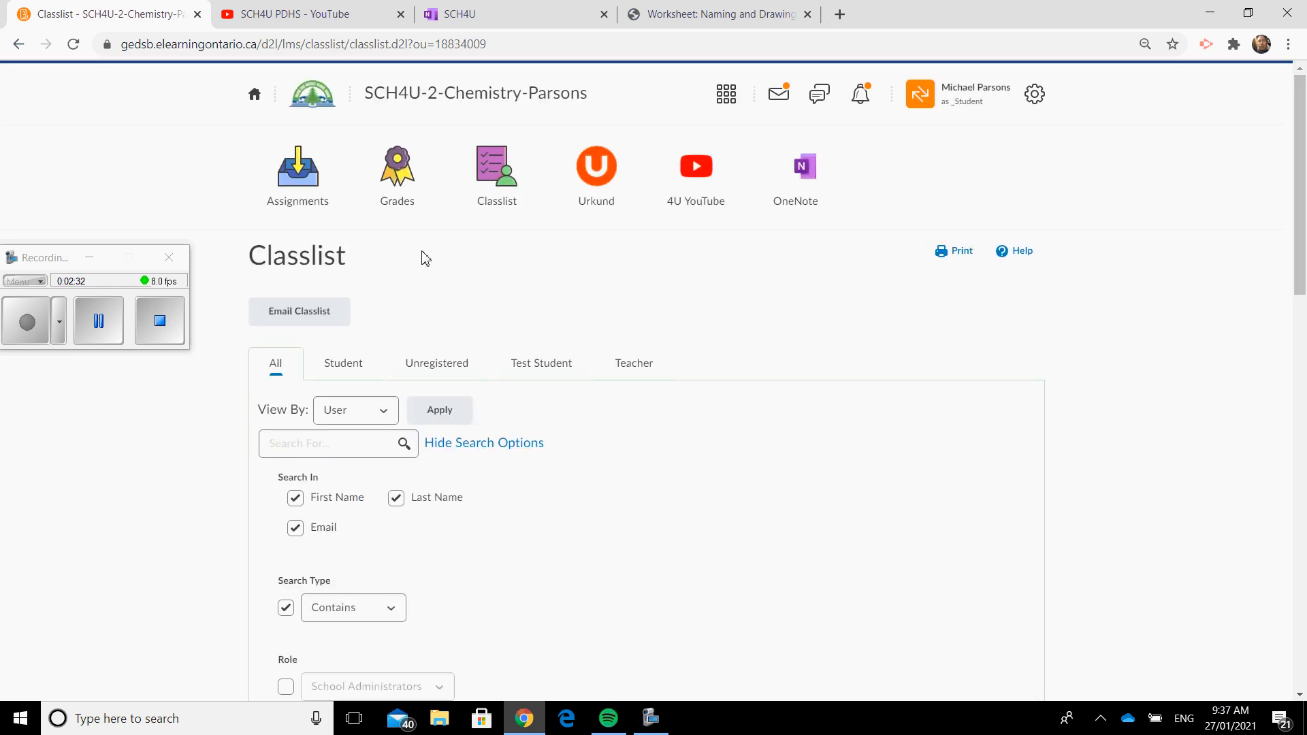
# Go to Assignments and bring up the Test Drop Box submission form.
pyautogui.click(298, 171)
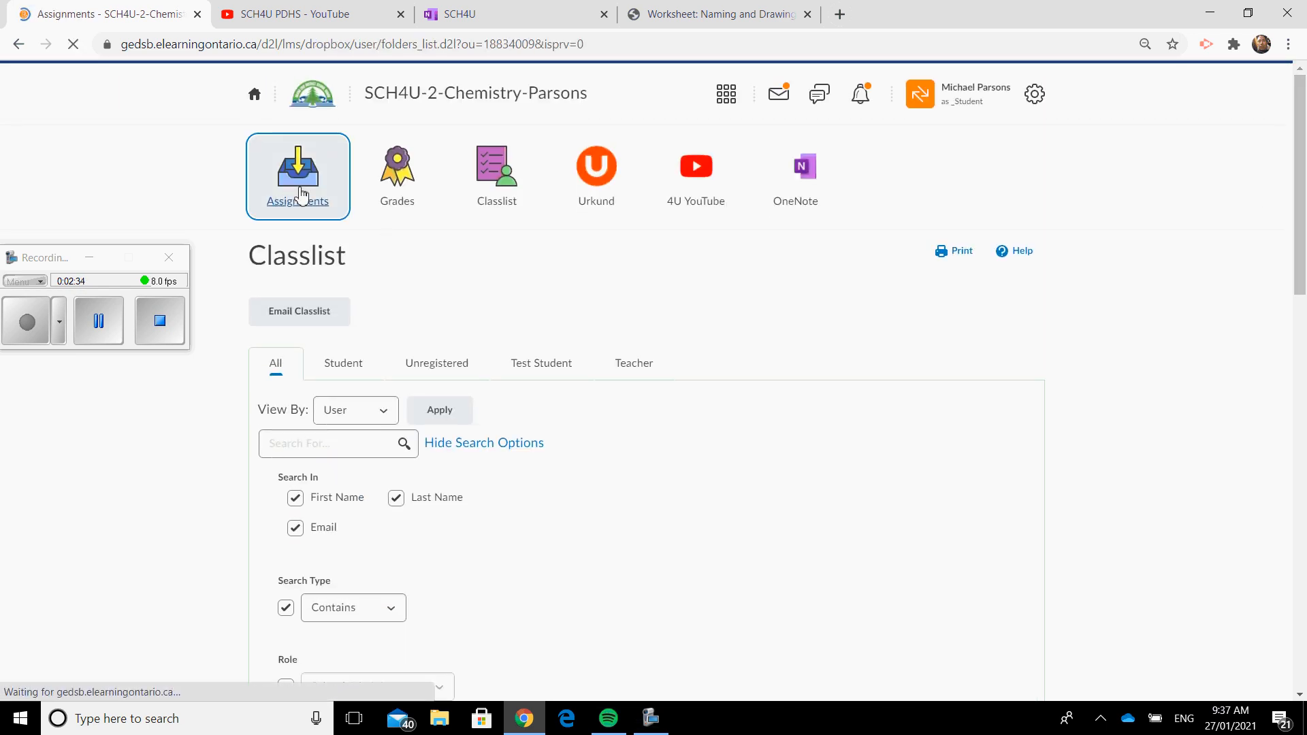
pyautogui.click(296, 172)
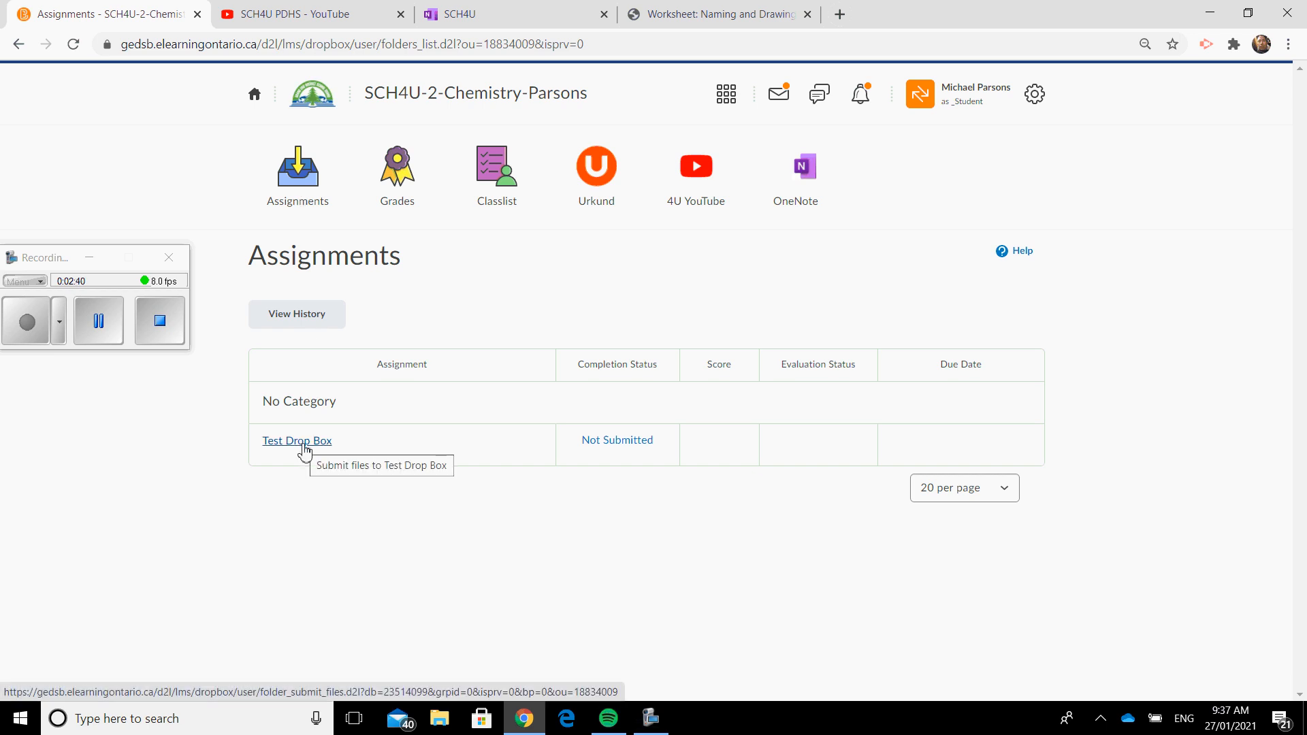
pyautogui.click(297, 440)
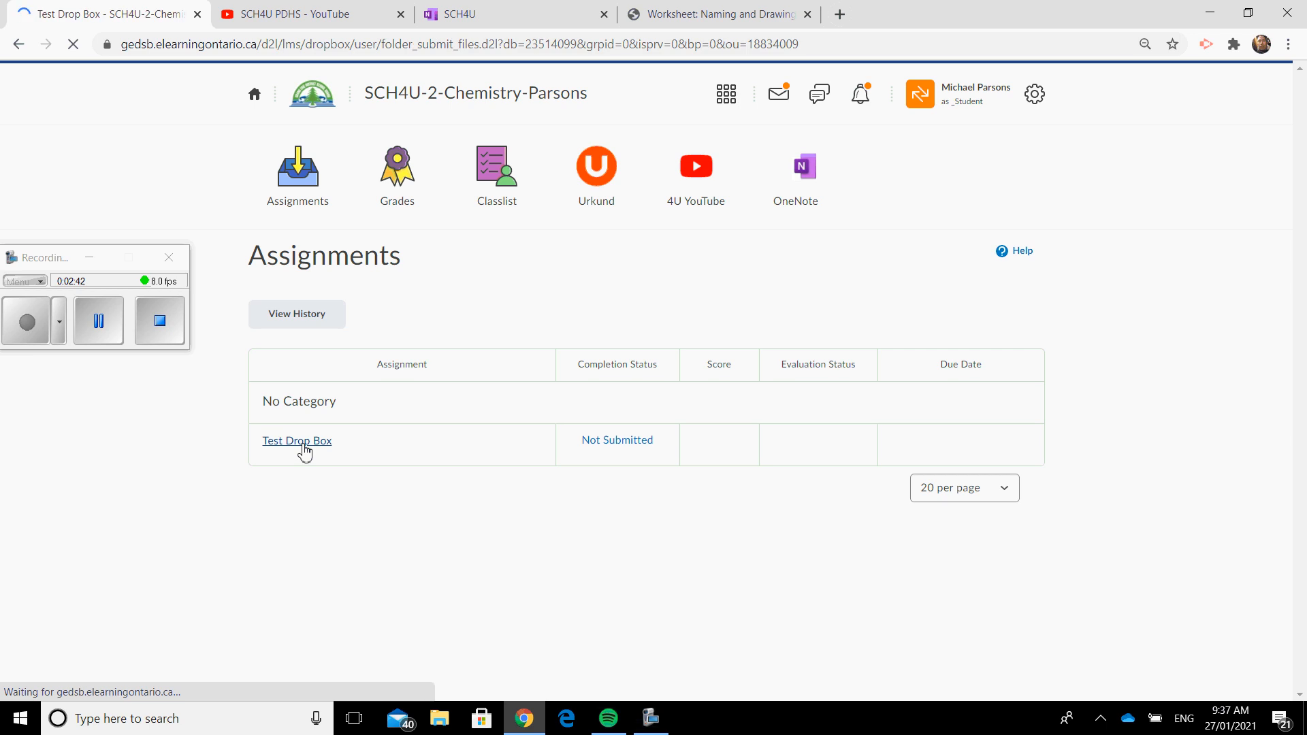
pyautogui.click(296, 440)
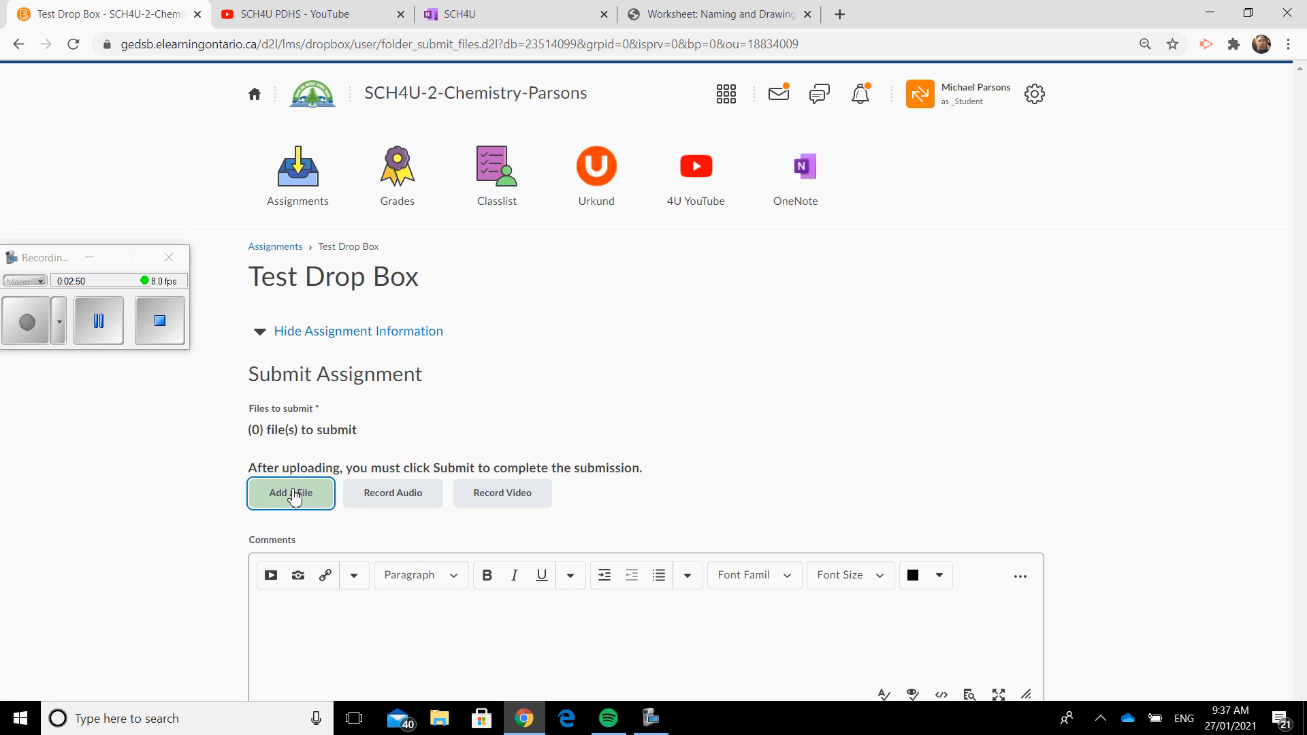
# Attach ACTION VERBS.docx from My Computer to the Test Drop Box submission.
pyautogui.click(290, 493)
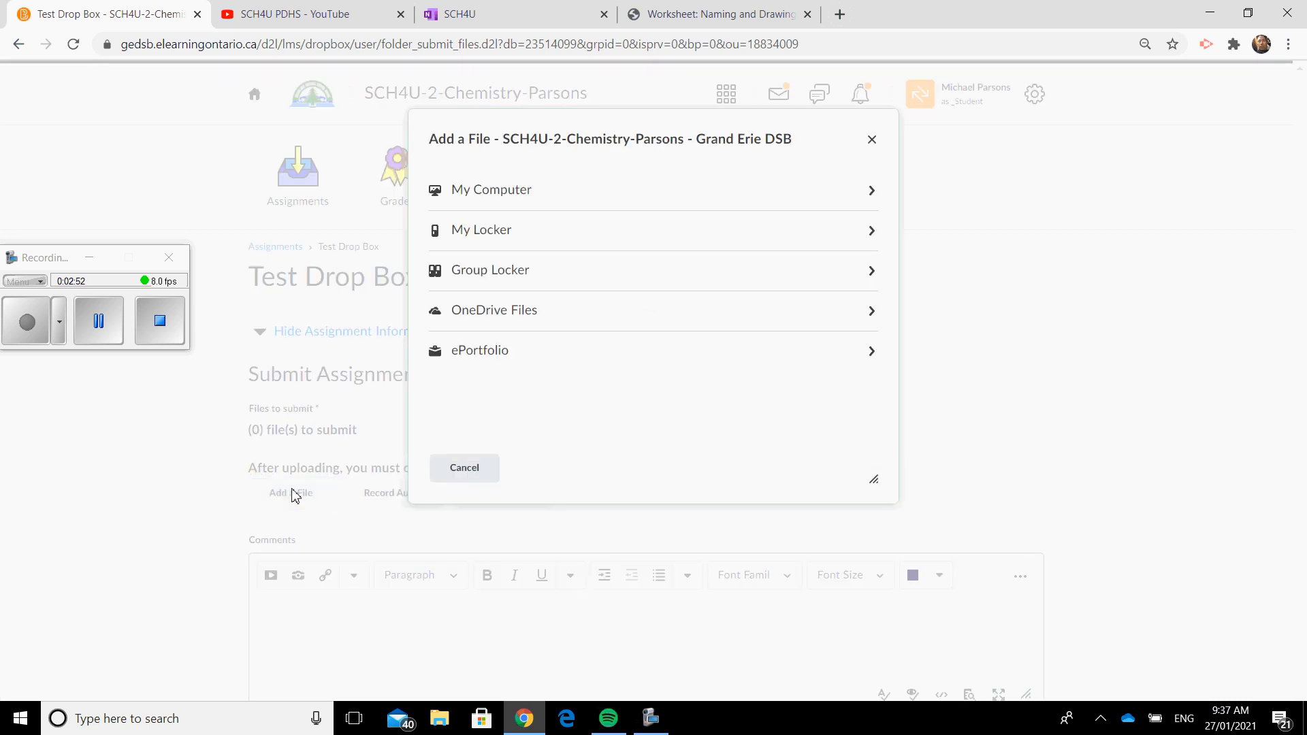
pyautogui.click(491, 189)
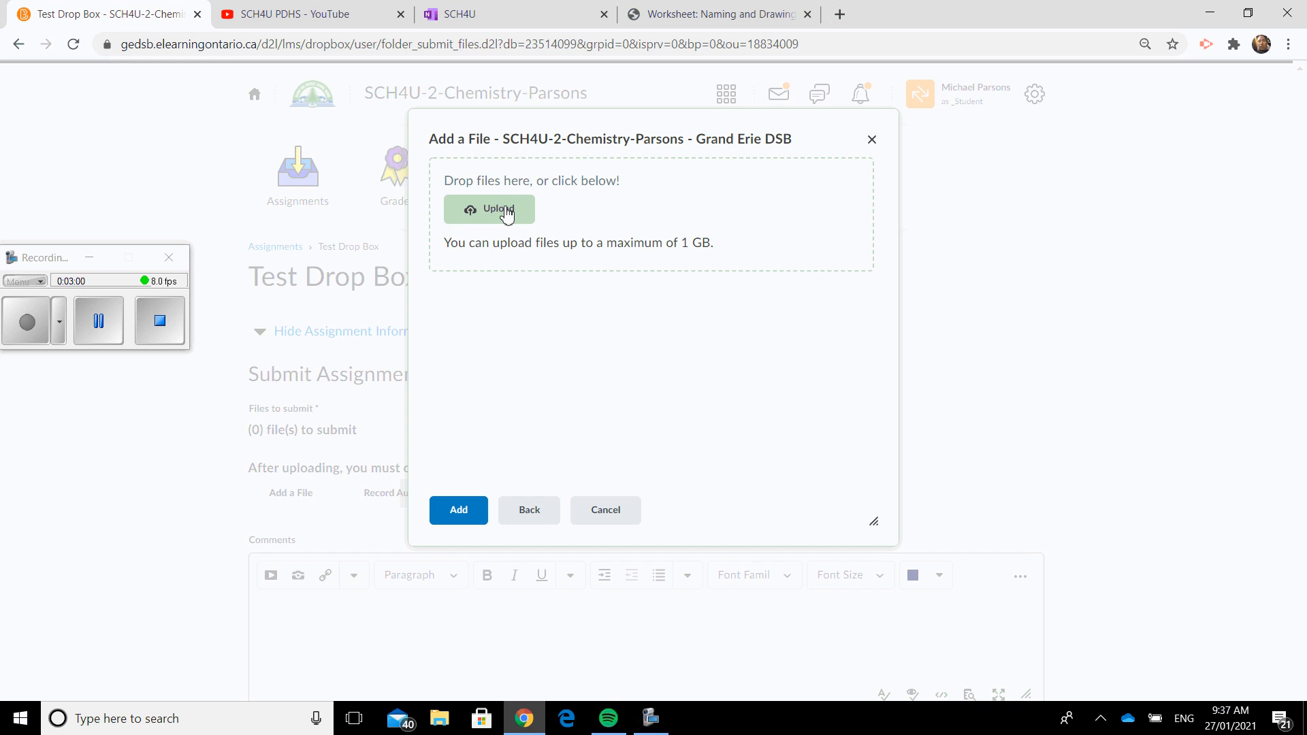
pyautogui.click(488, 210)
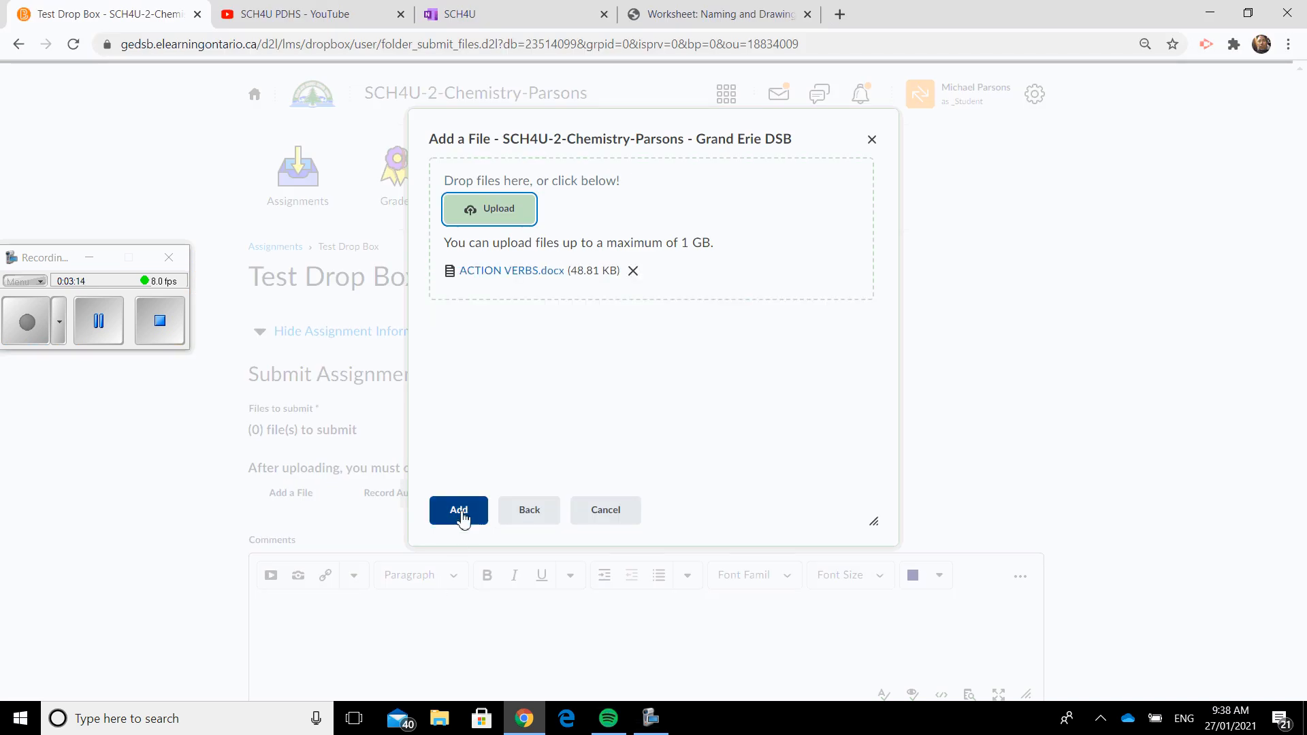
pyautogui.click(458, 509)
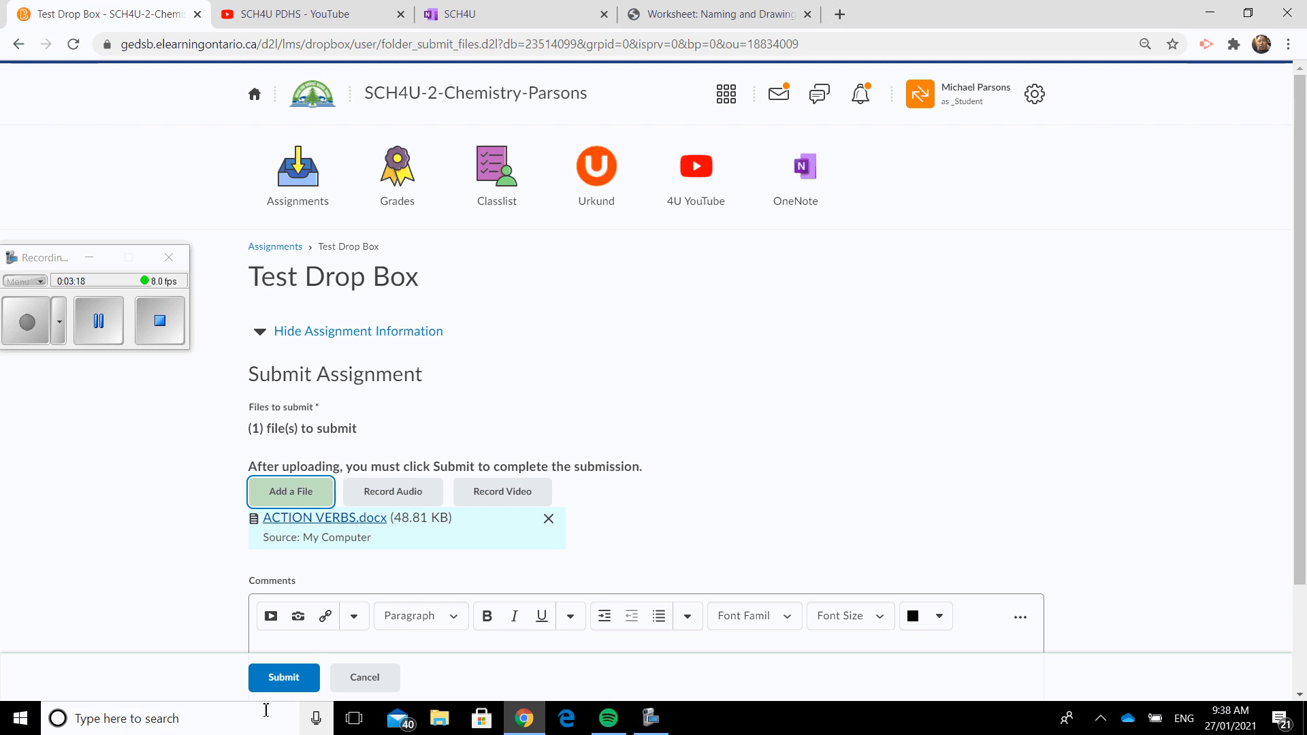
# Submit ACTION VERBS.docx and reach the File submission successful confirmation page.
pyautogui.click(283, 677)
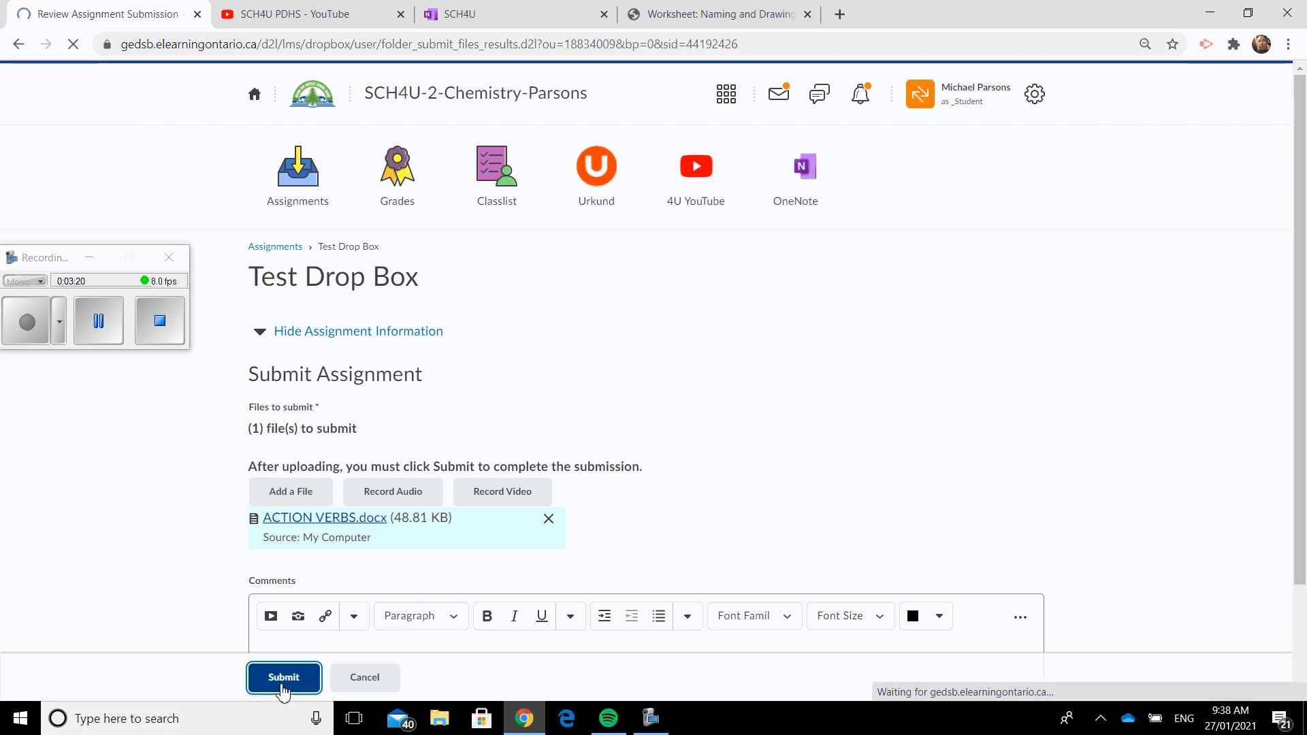
pyautogui.click(283, 677)
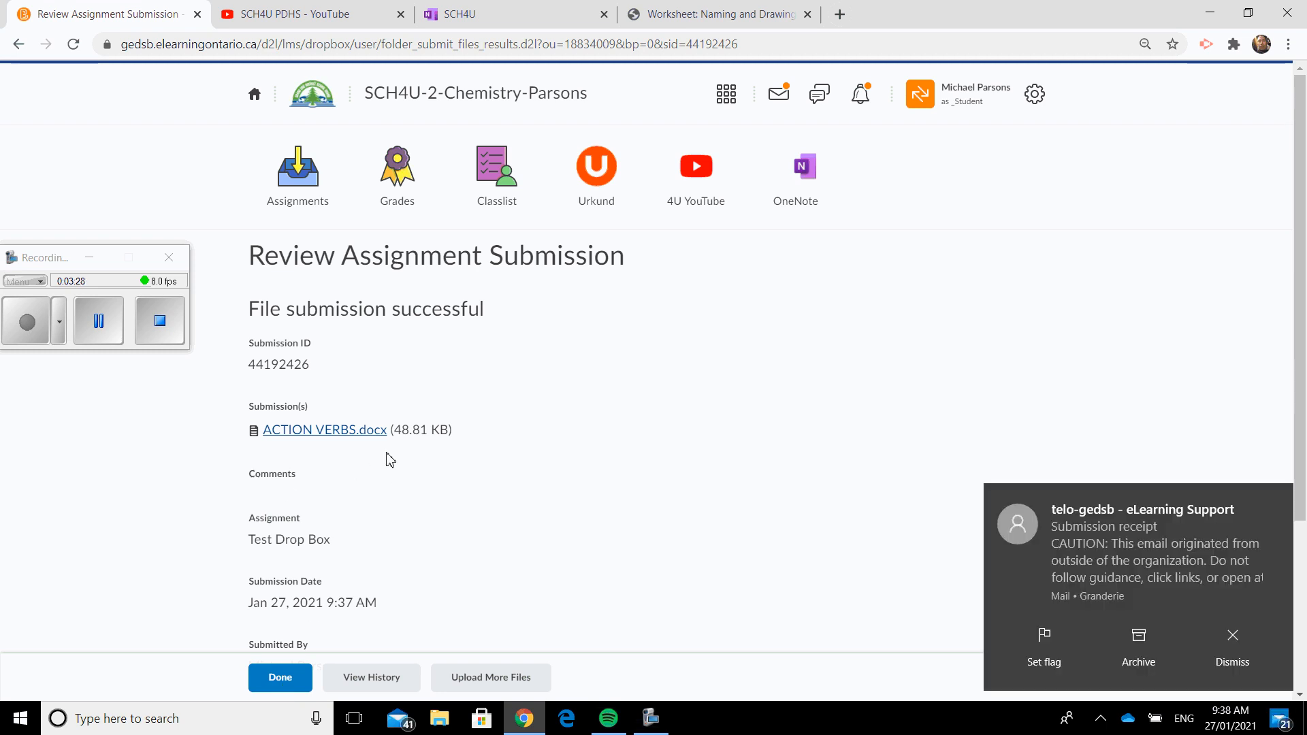
pyautogui.moveTo(1298, 521)
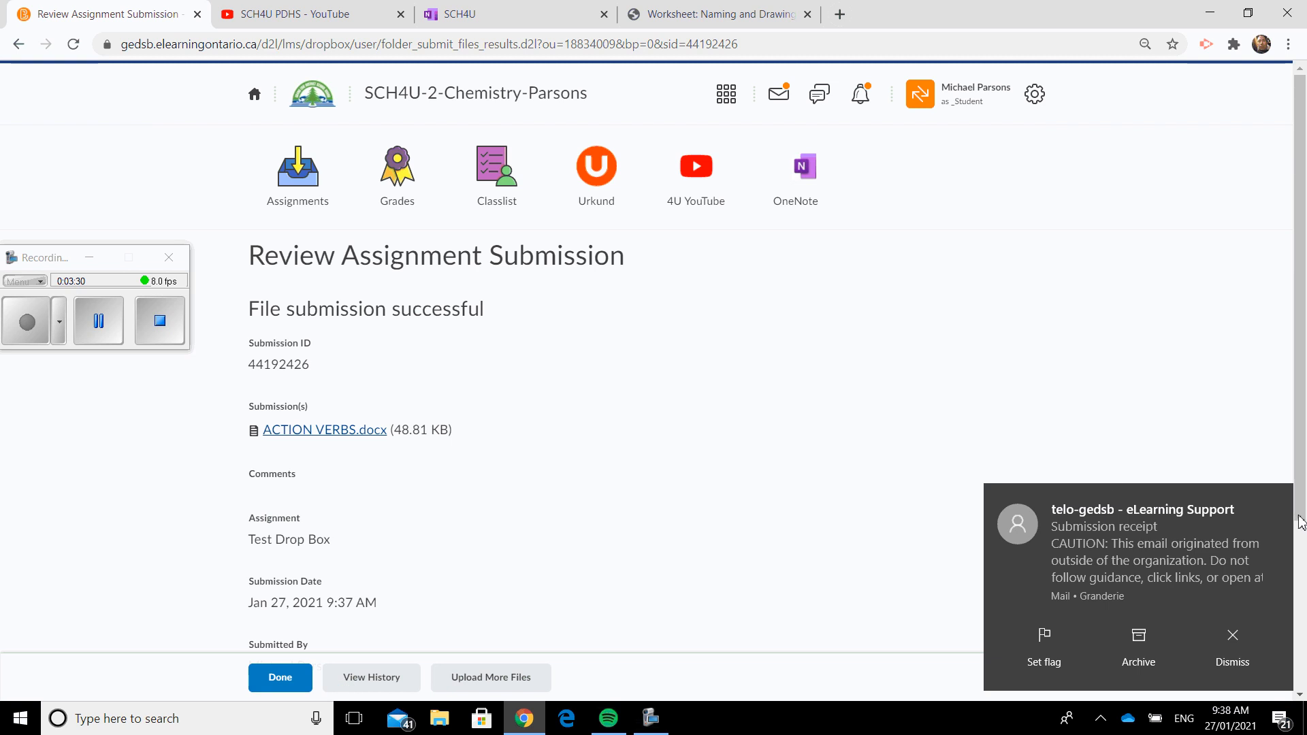
pyautogui.moveTo(1105, 550)
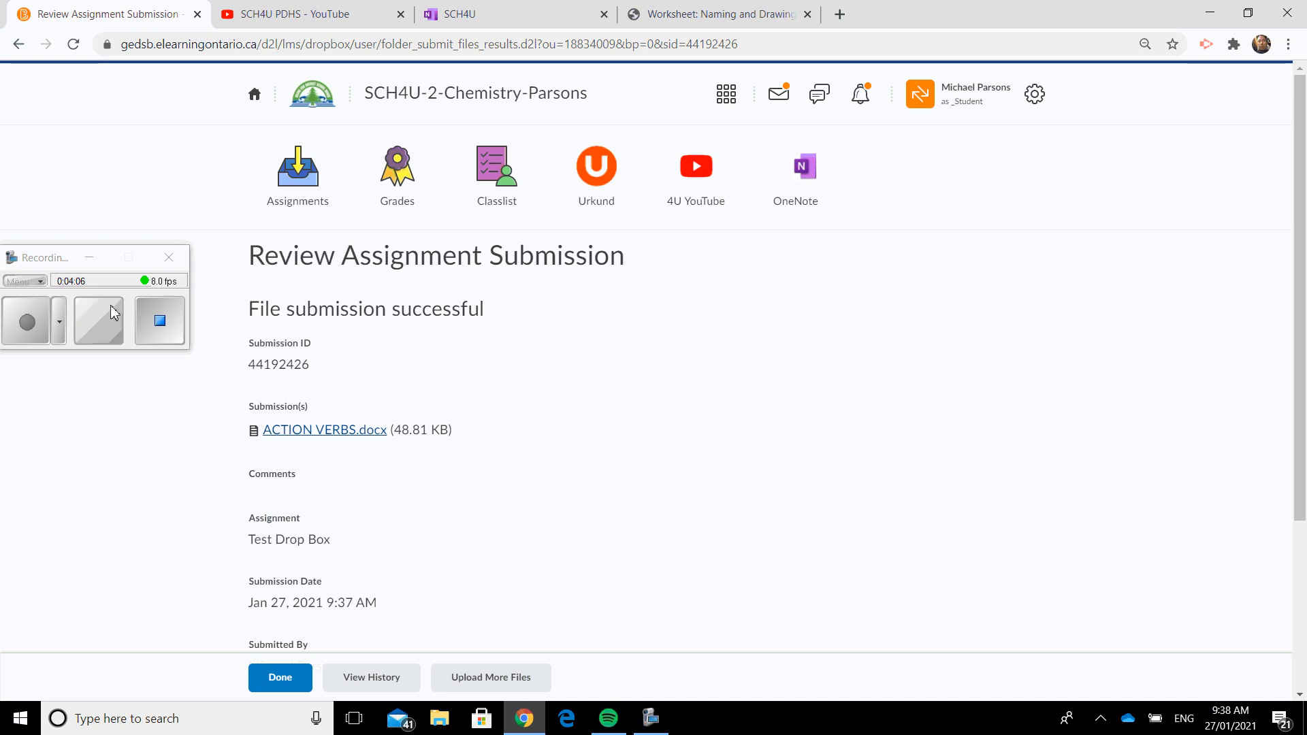
pyautogui.click(98, 321)
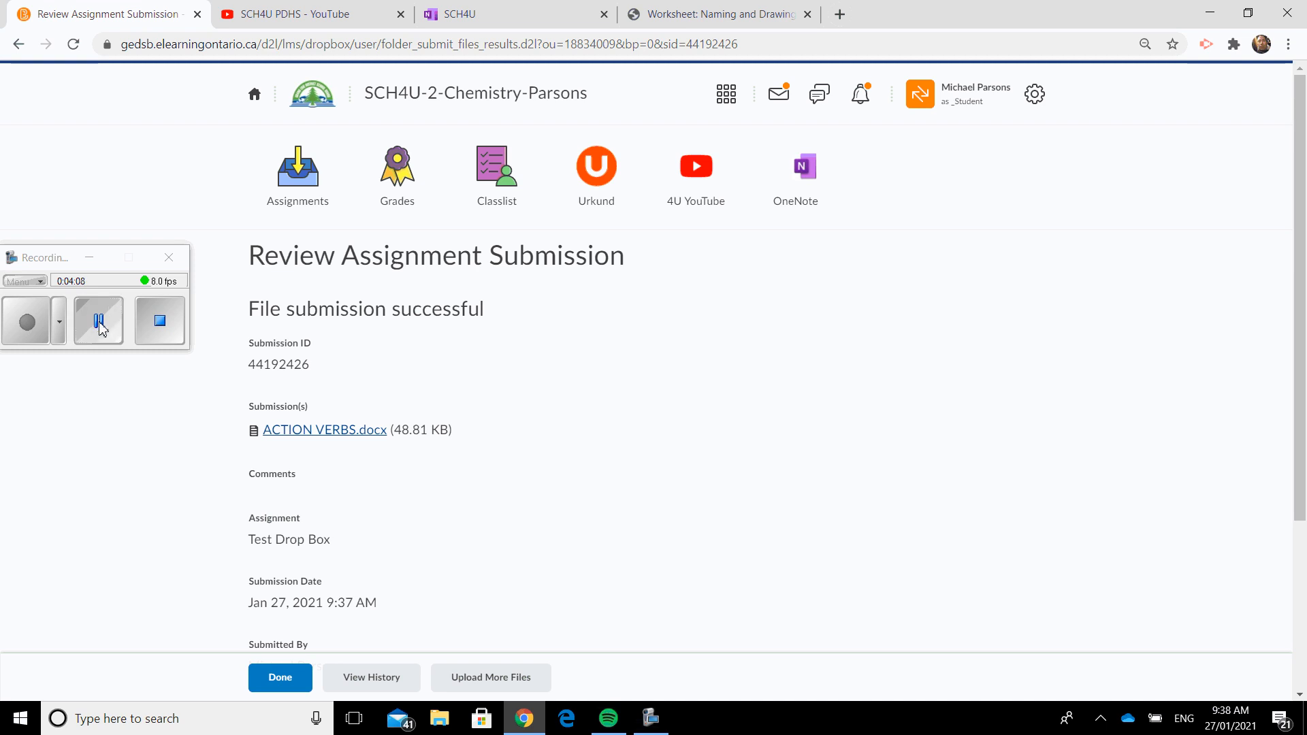